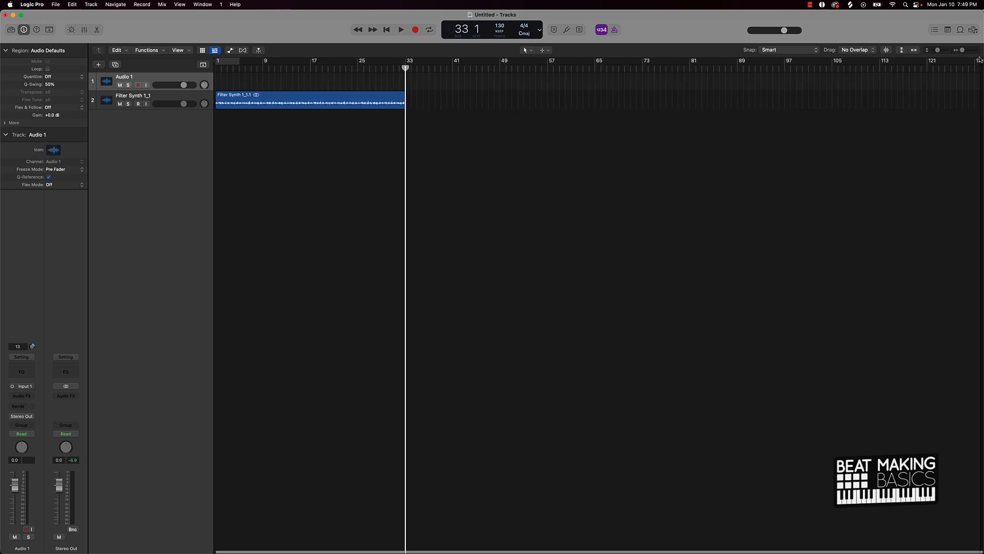
# Zoom the Tracks area so the Filter Synth 1_1 region fills the workspace
pyautogui.click(429, 29)
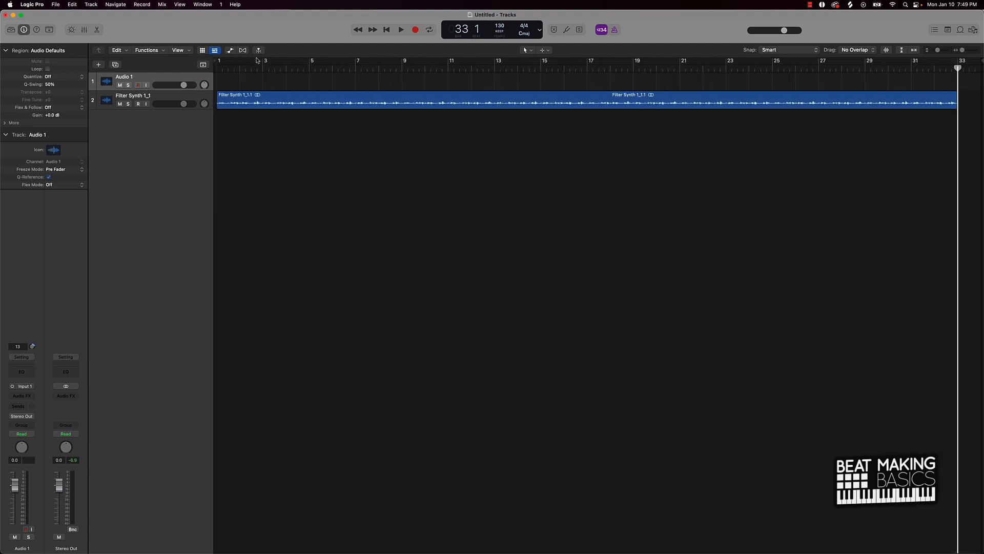
pyautogui.moveTo(37, 29)
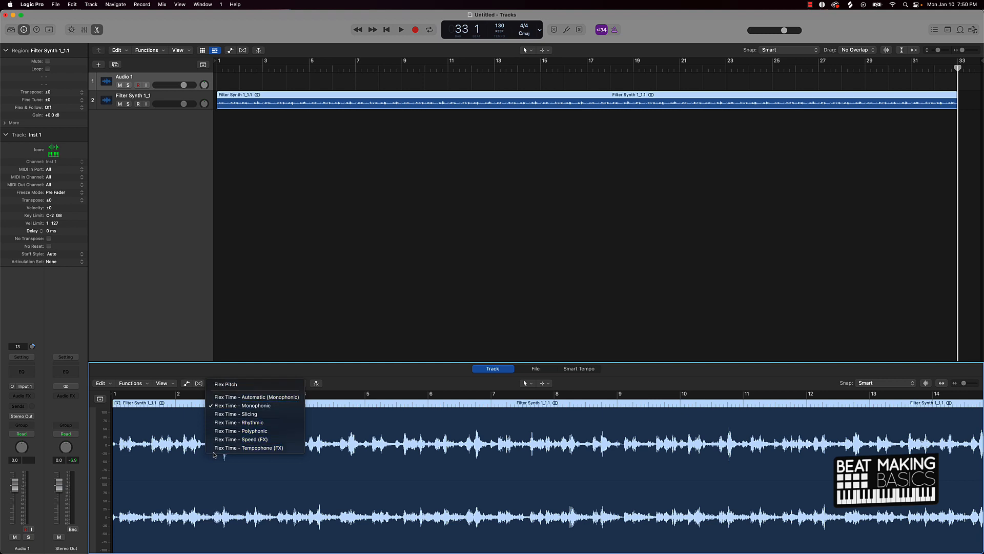
pyautogui.moveTo(229, 397)
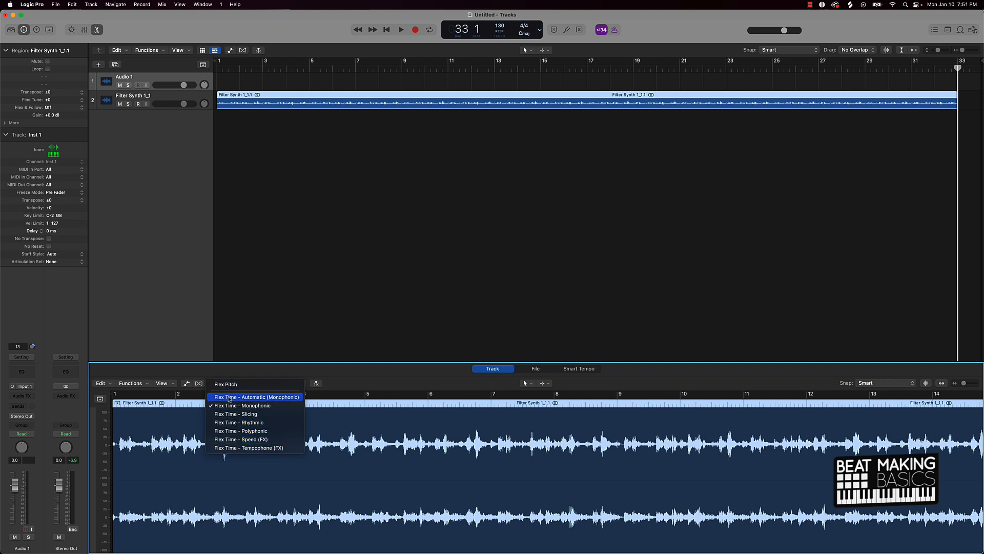
pyautogui.moveTo(231, 384)
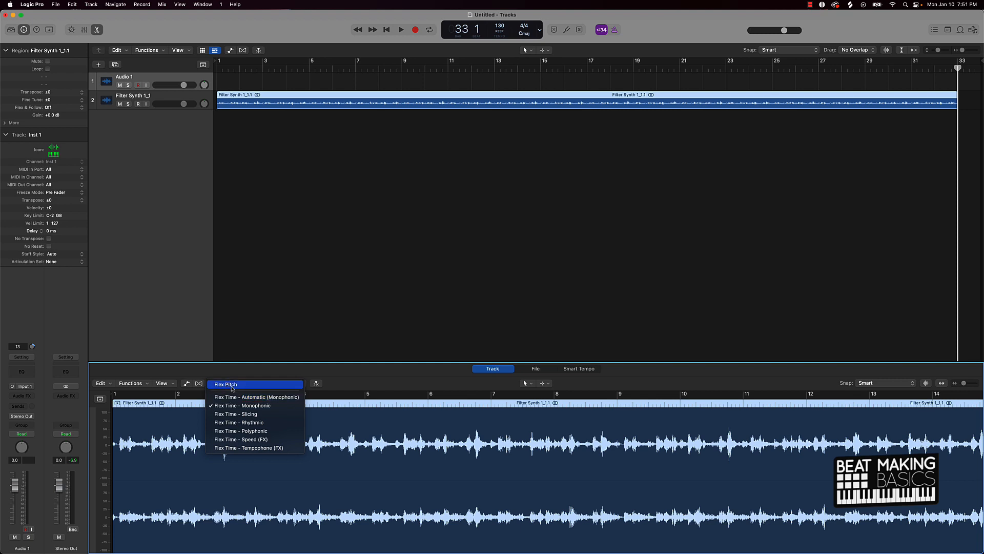
# Set the Filter Synth region to Flex Pitch and create a MIDI track from its pitch data
pyautogui.click(224, 383)
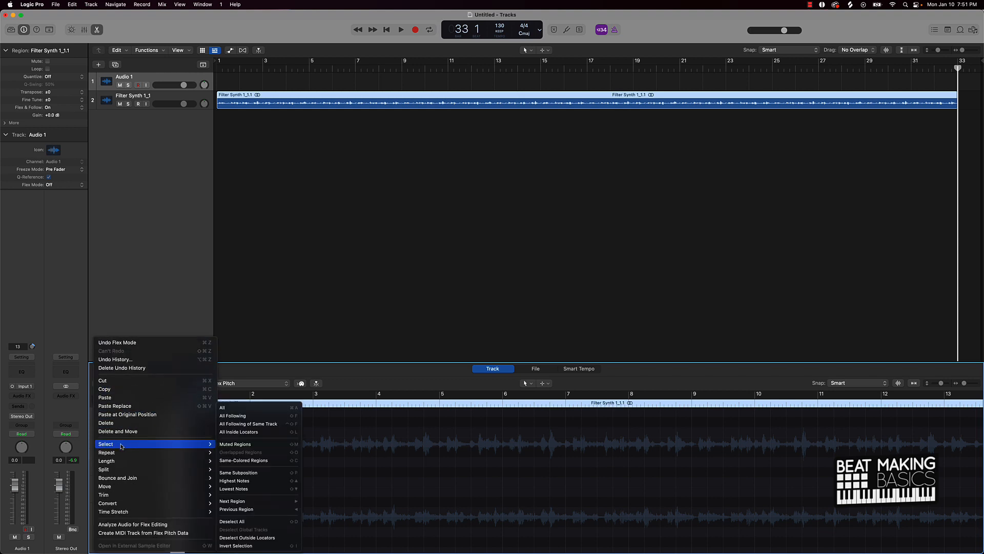
pyautogui.moveTo(143, 536)
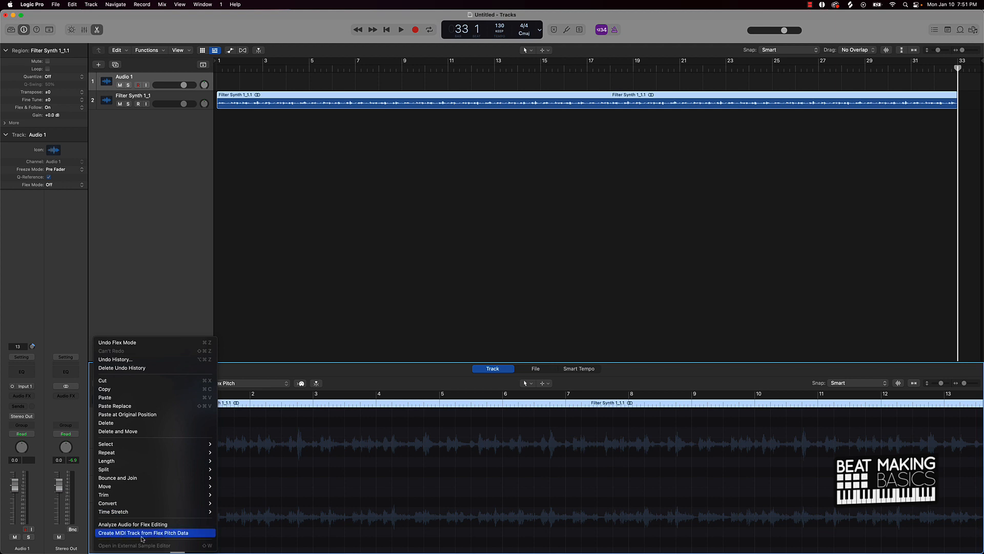
pyautogui.moveTo(138, 540)
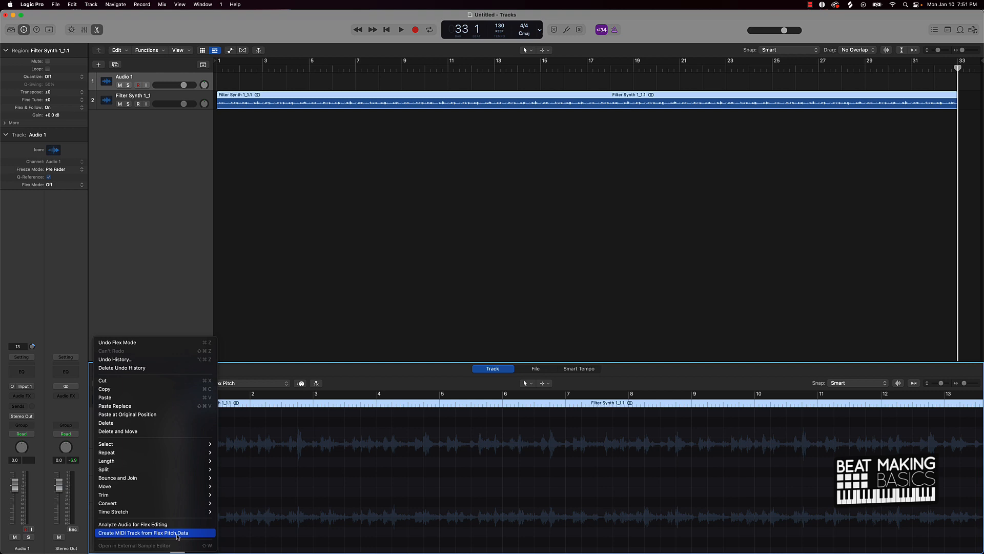
pyautogui.click(155, 533)
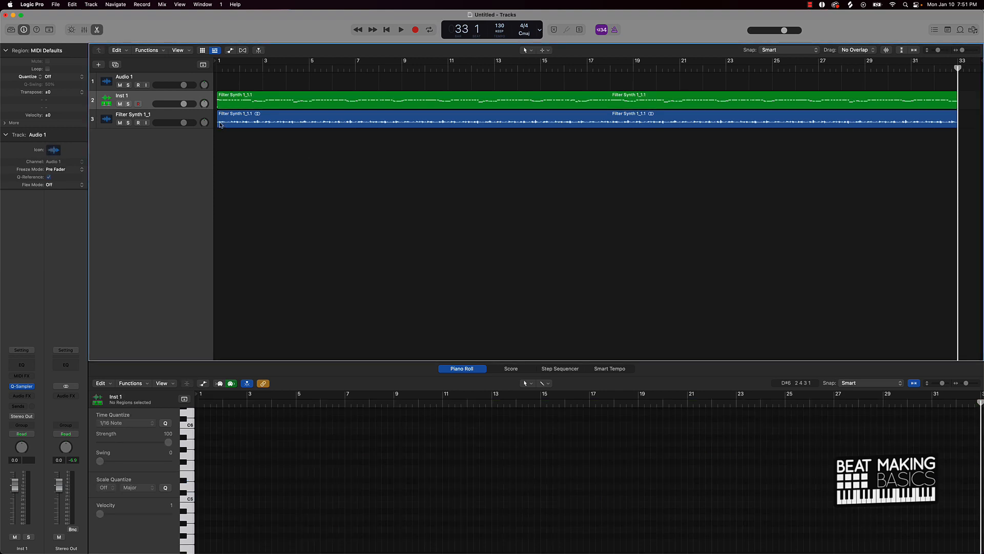
# Delete the empty Audio 1 track and compare Inst 1 against the synth audio, leaving the audio muted
pyautogui.click(133, 77)
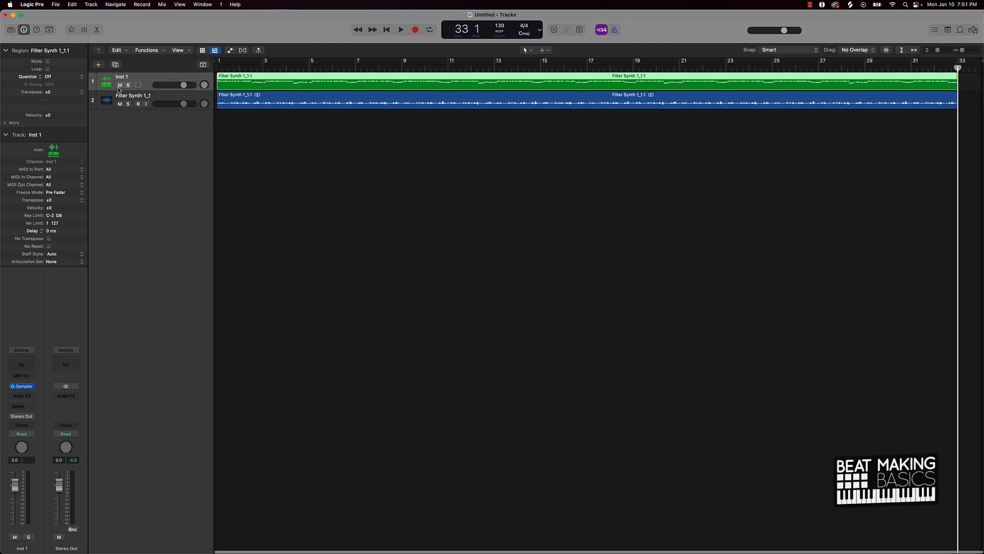
pyautogui.click(118, 84)
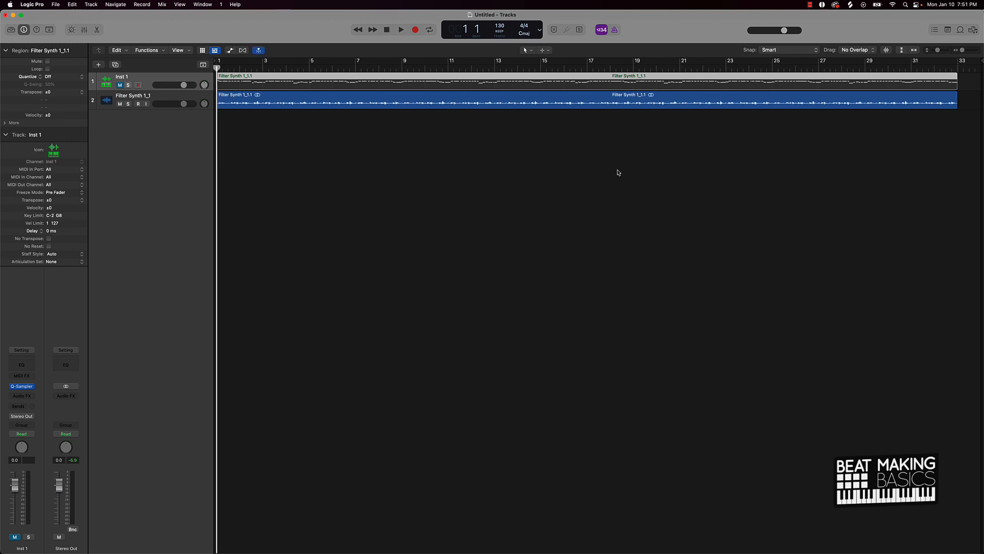
pyautogui.click(398, 30)
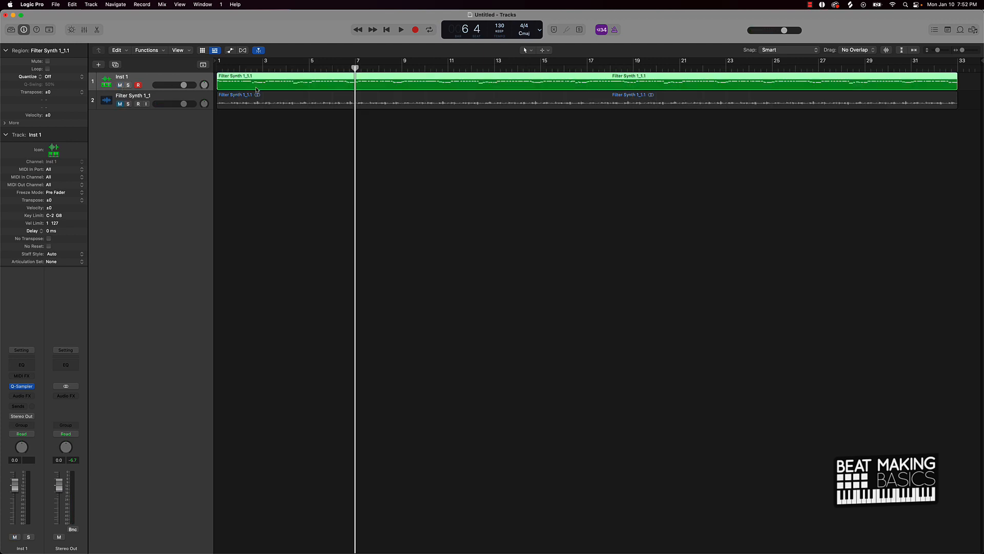
pyautogui.click(400, 29)
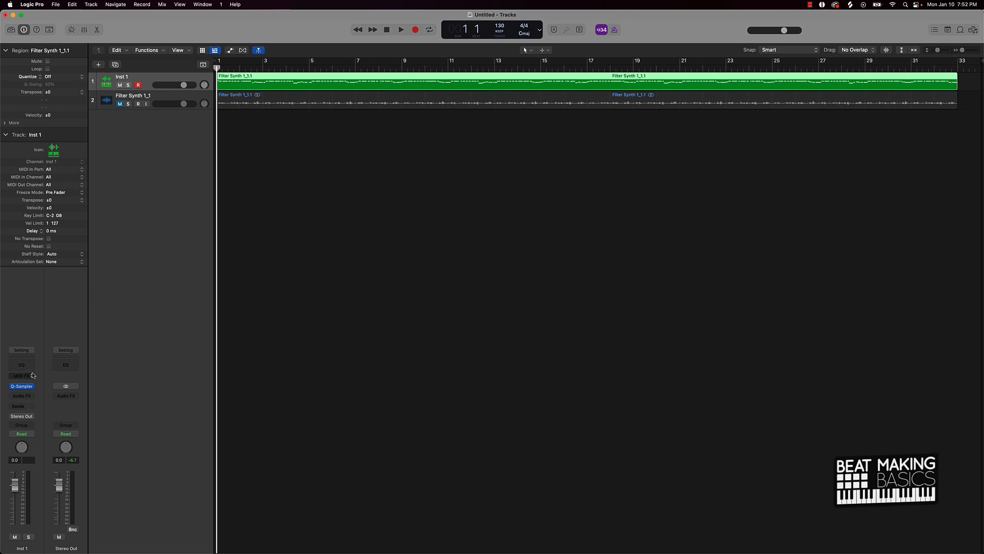
pyautogui.click(21, 386)
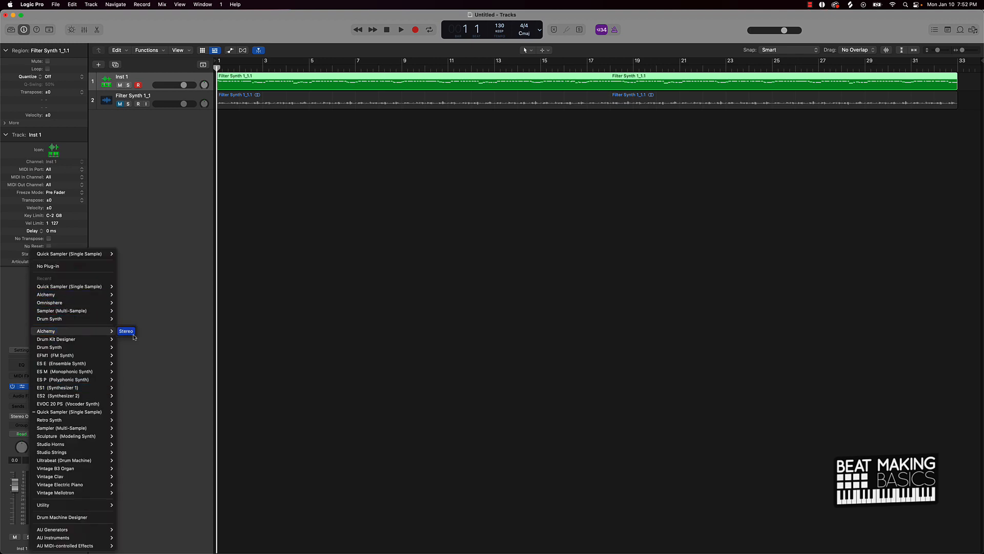
# Load Alchemy in stereo on Inst 1 with the Airhorn Anthem Lead preset
pyautogui.click(126, 330)
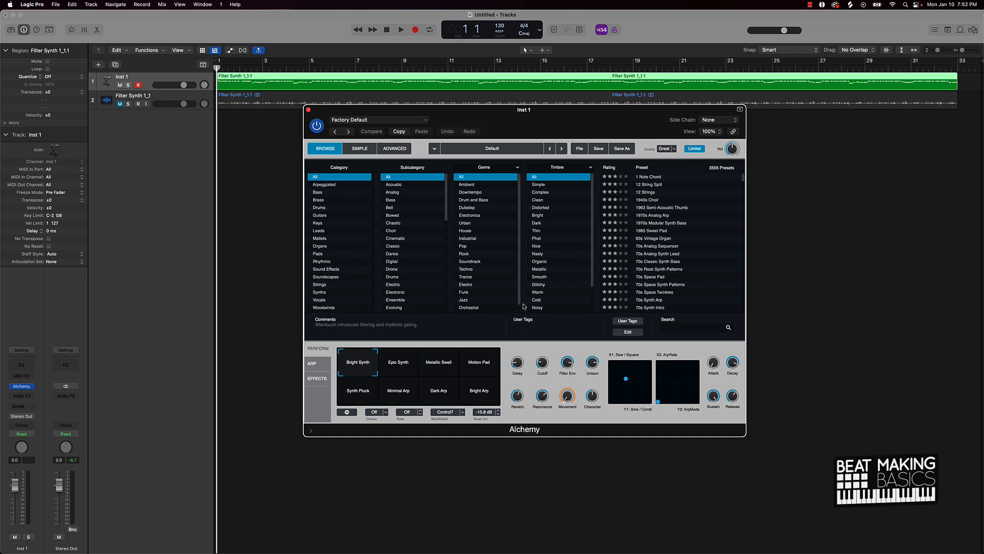
pyautogui.moveTo(661, 215)
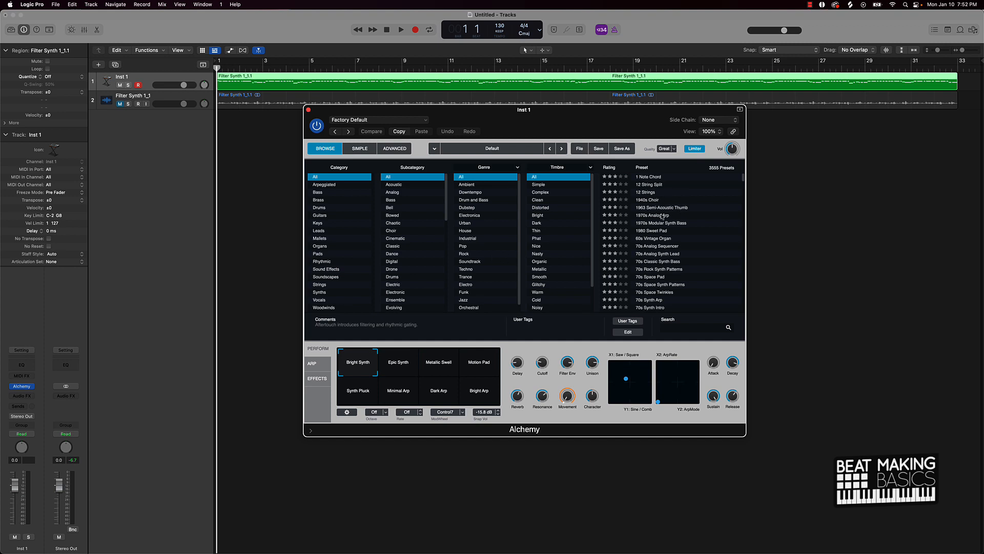
pyautogui.moveTo(476, 256)
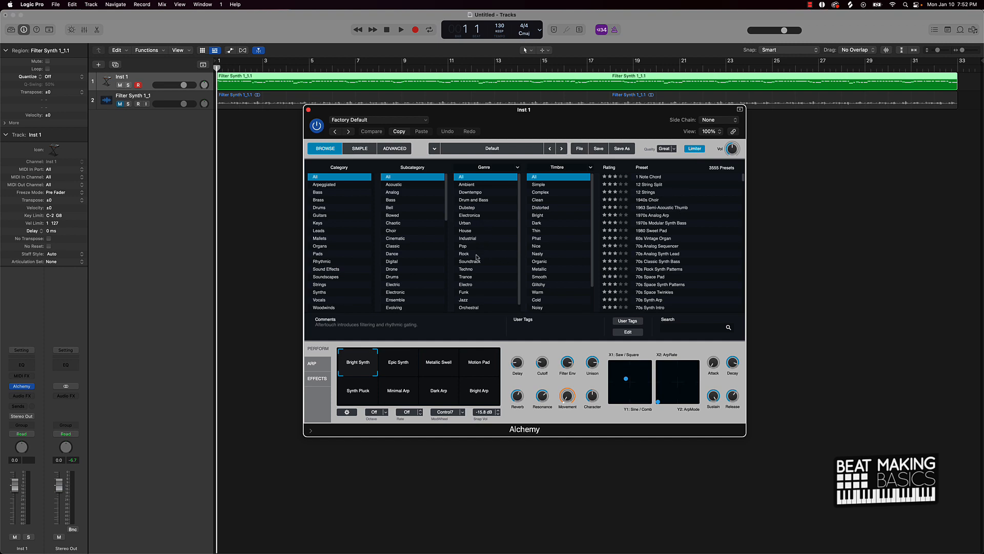
pyautogui.click(318, 230)
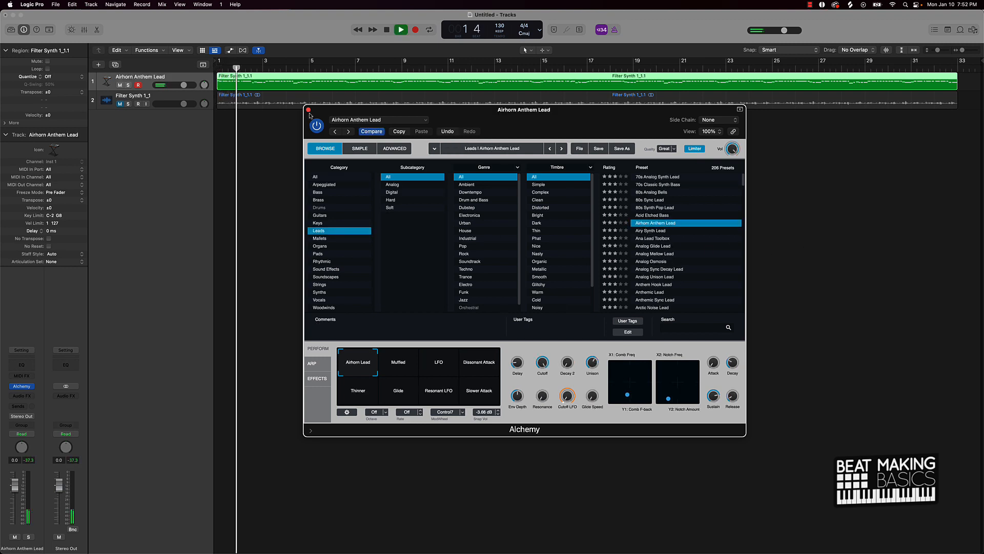
pyautogui.click(308, 110)
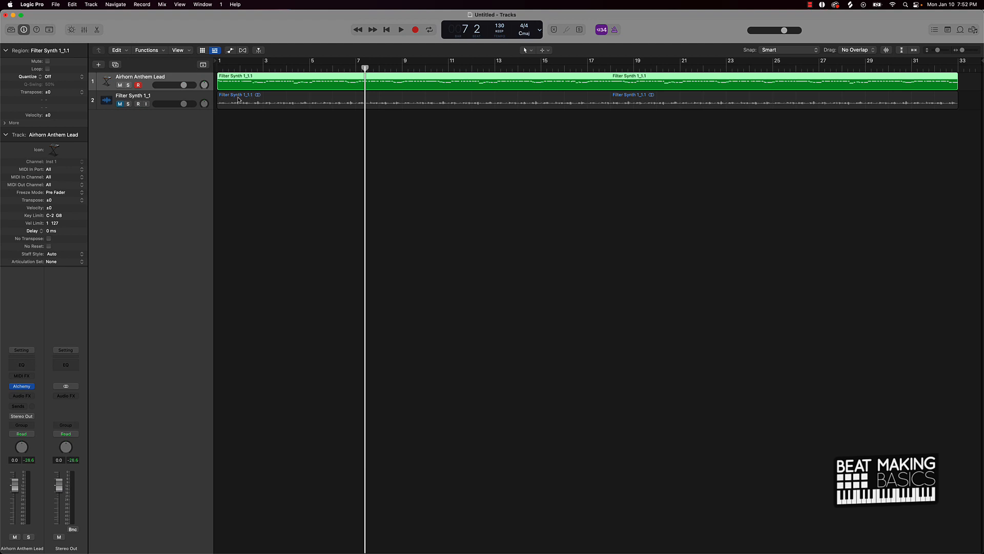
pyautogui.moveTo(245, 100)
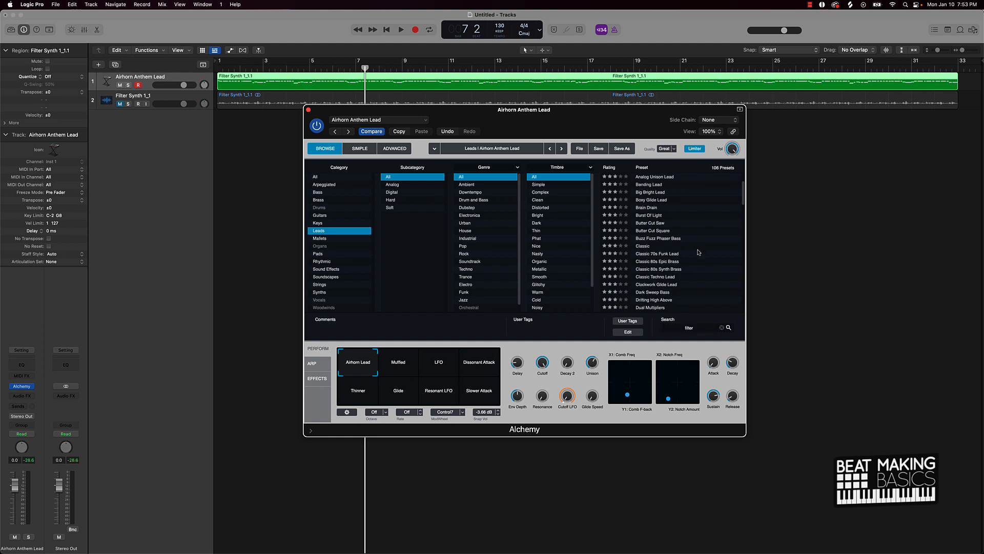
# Browse all Alchemy categories and load the Filter Synth preset onto the MIDI track
pyautogui.scroll(-3)
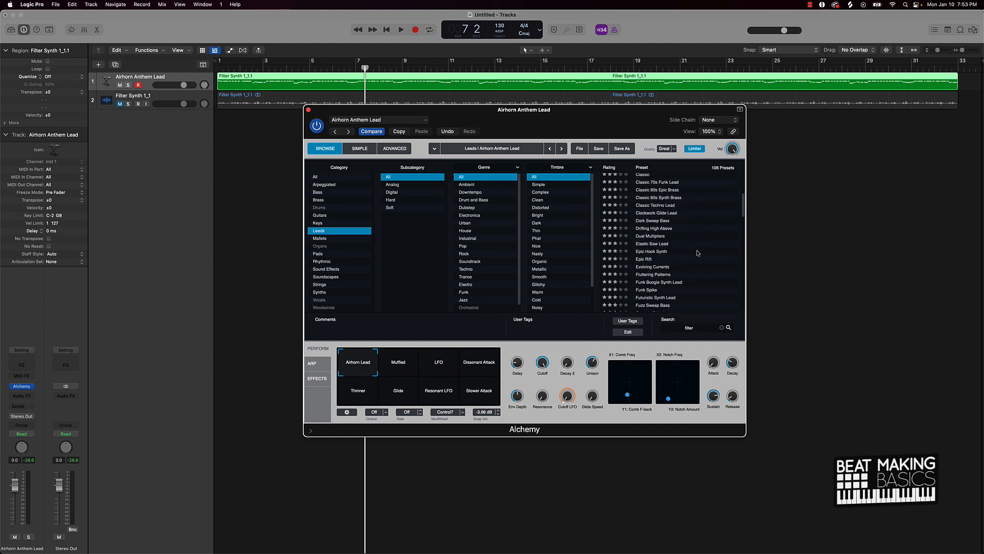
pyautogui.scroll(-3)
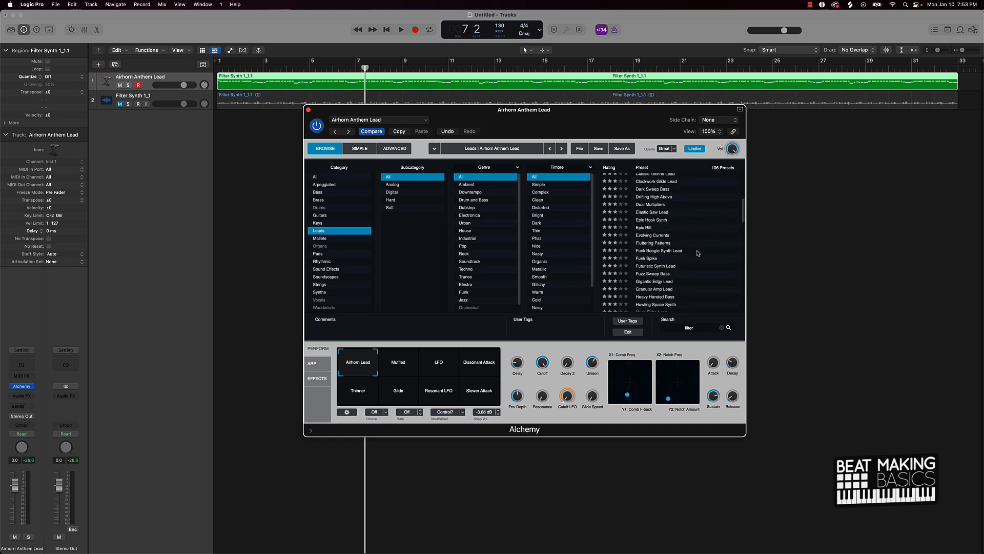
pyautogui.click(315, 176)
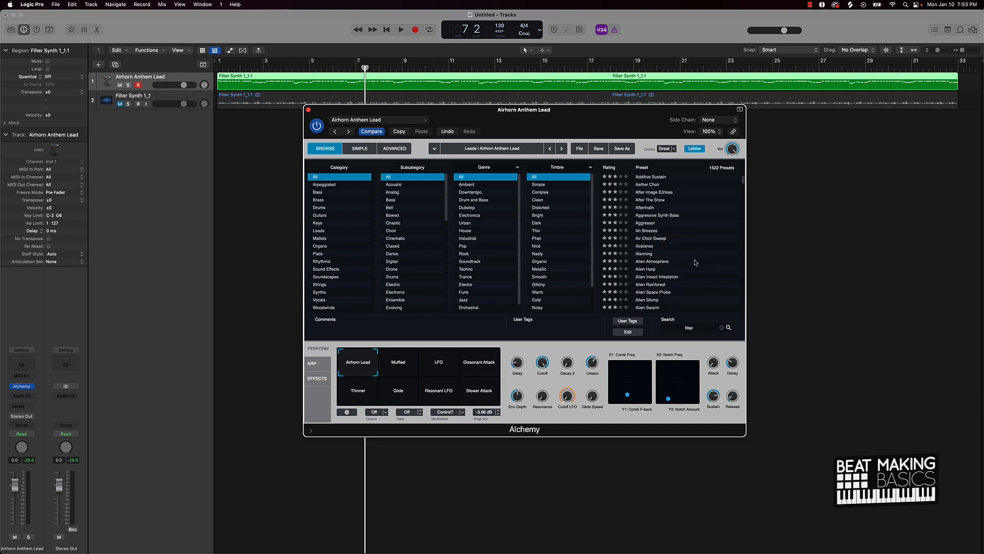
pyautogui.scroll(-3)
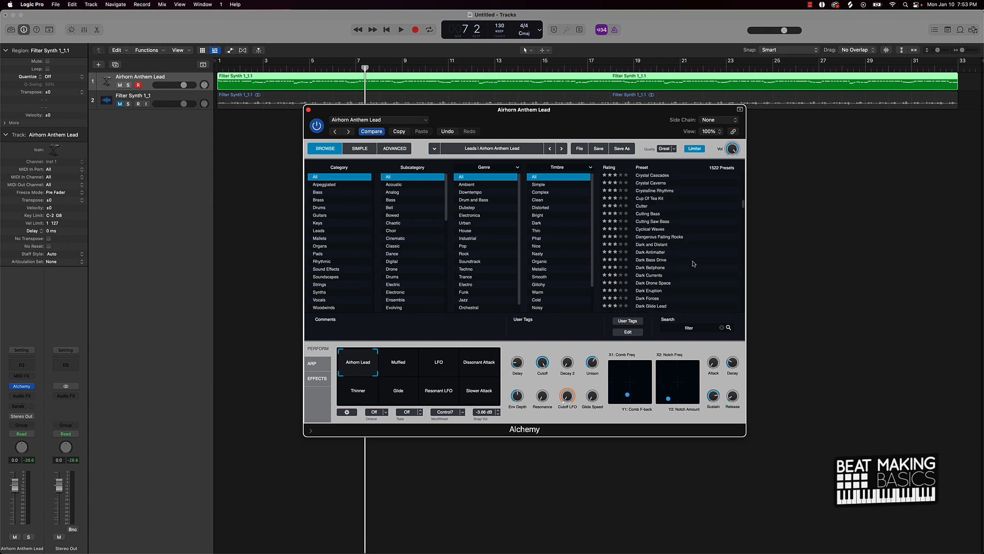
pyautogui.scroll(-3)
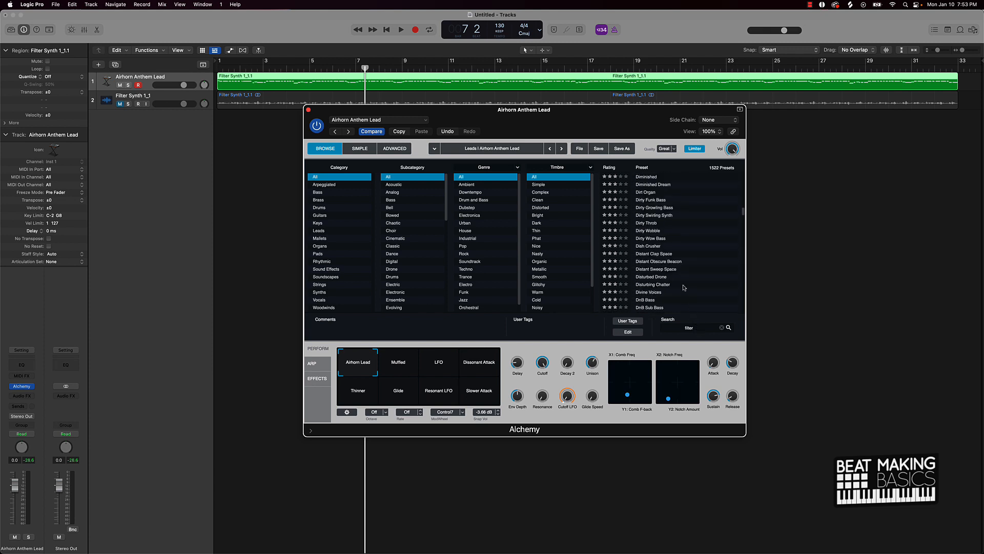
pyautogui.scroll(-3)
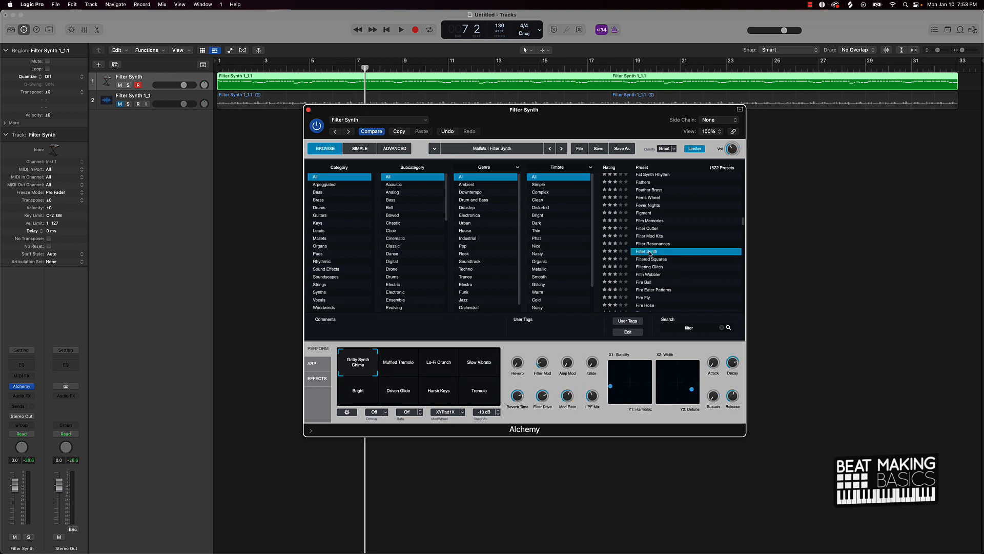
pyautogui.click(415, 29)
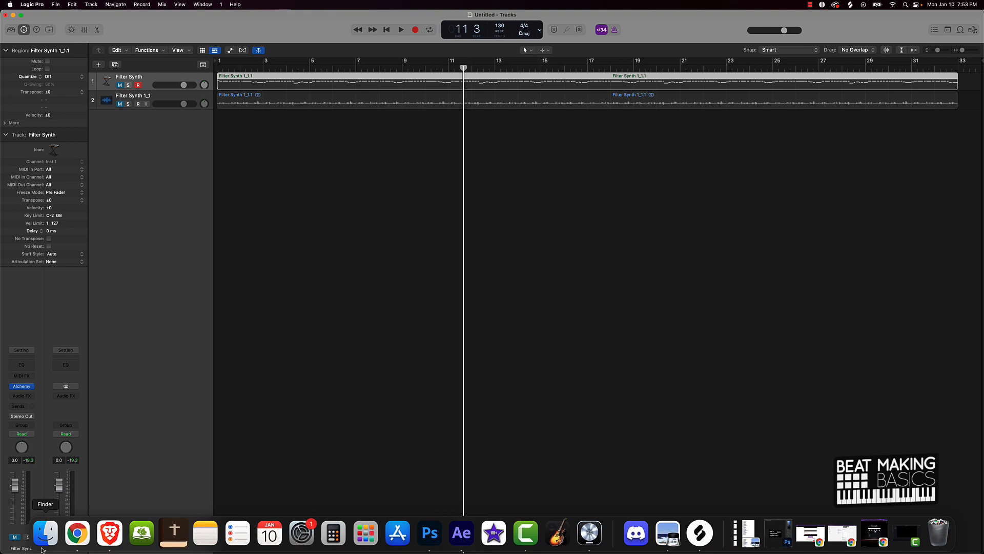
# Preview the Filter Synth stems in Murda Da Beat Stems and bring Filter Synth 3_1.wav into Logic
pyautogui.click(45, 533)
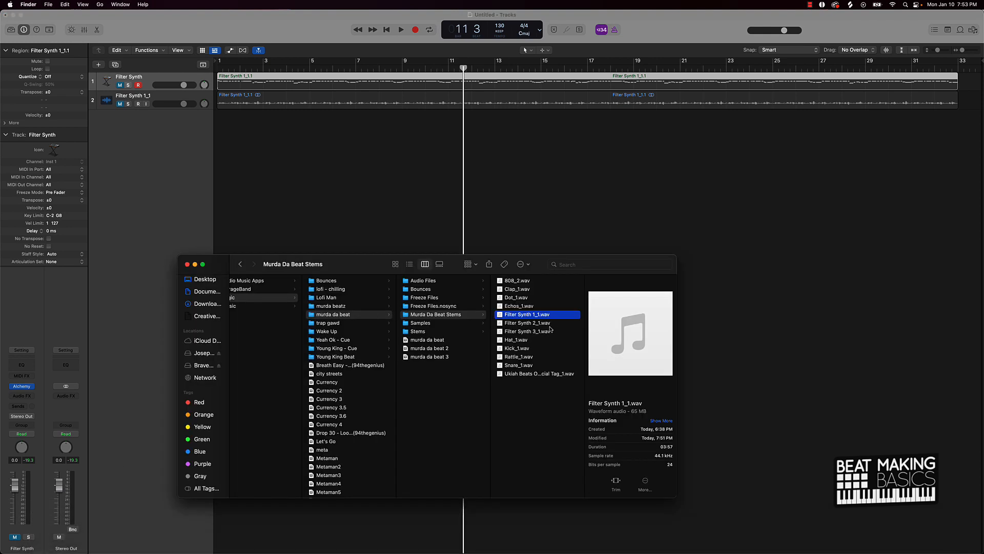
pyautogui.click(528, 322)
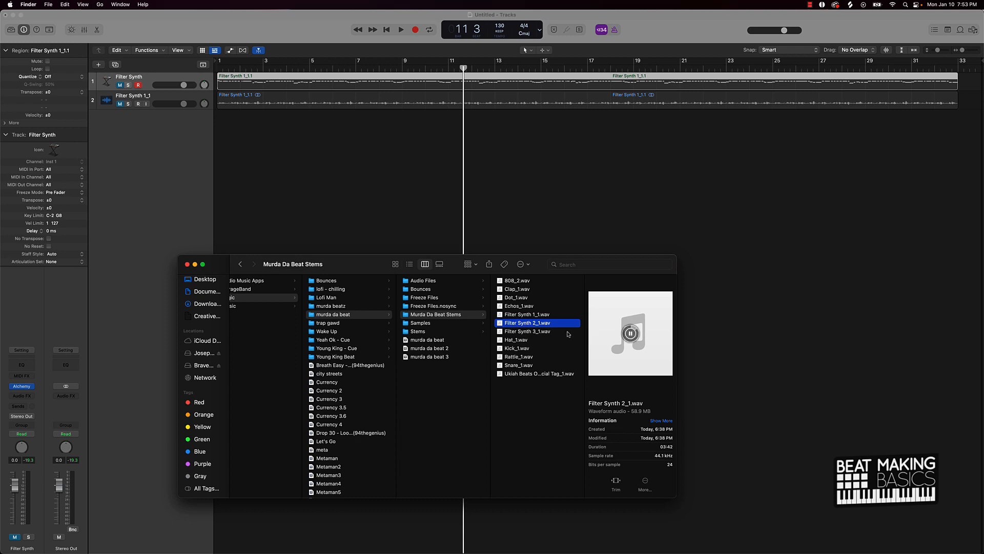
pyautogui.click(528, 332)
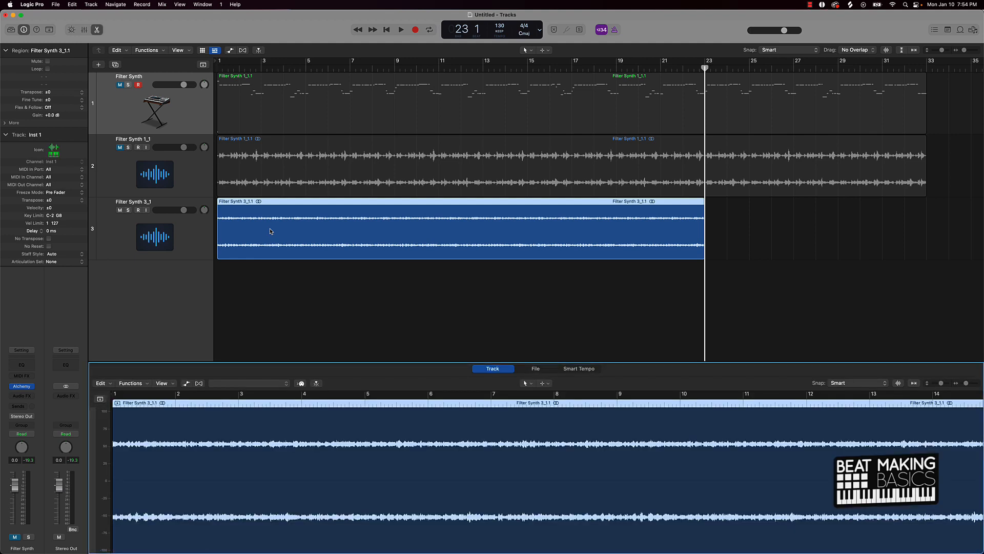
pyautogui.moveTo(249, 392)
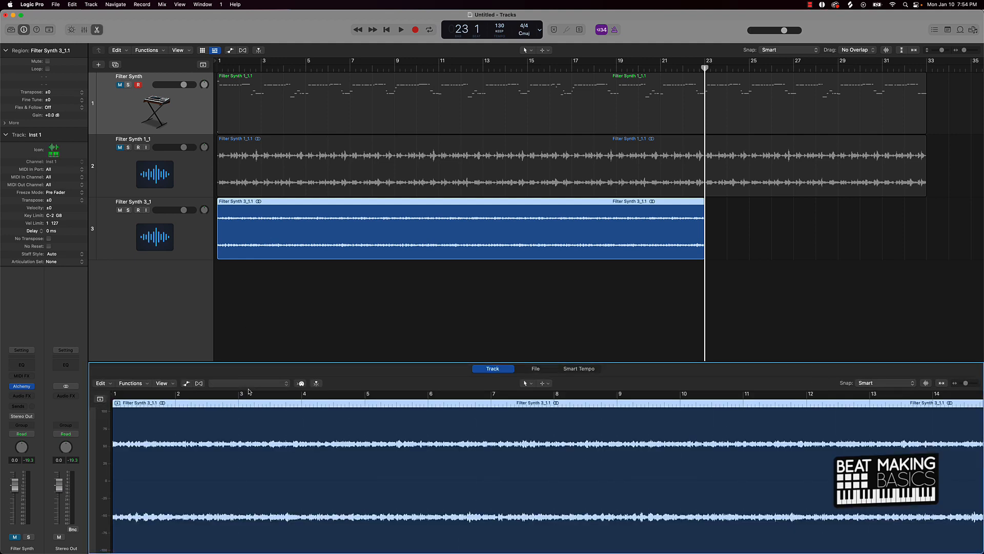
# Set Filter Synth 3_1 to Flex Pitch and create an Inst 2 MIDI track from its pitches
pyautogui.click(249, 383)
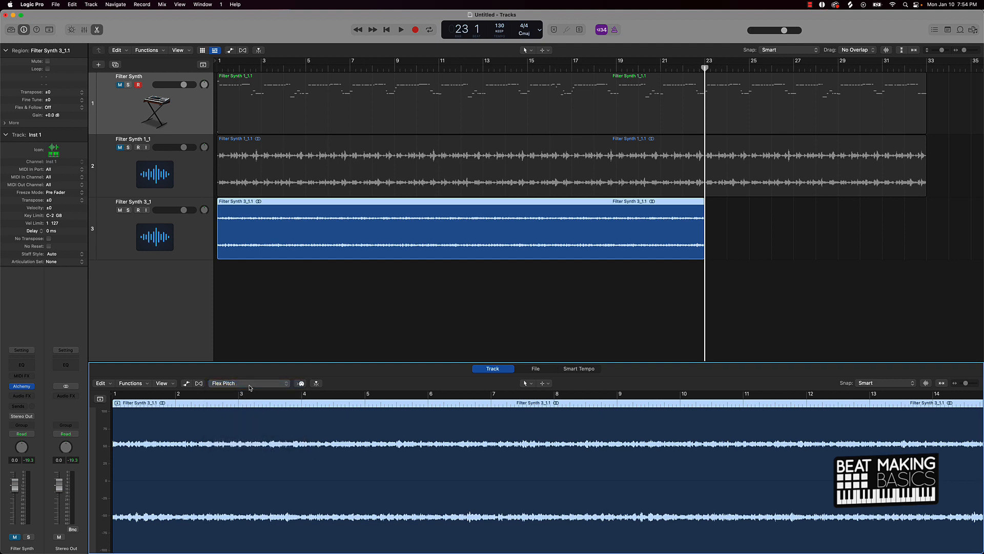
pyautogui.click(100, 383)
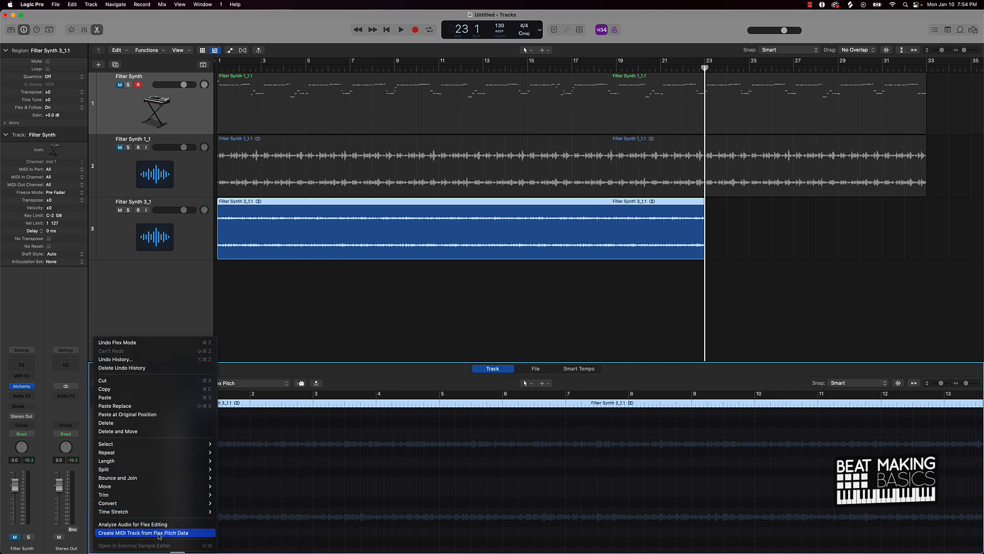
pyautogui.click(154, 533)
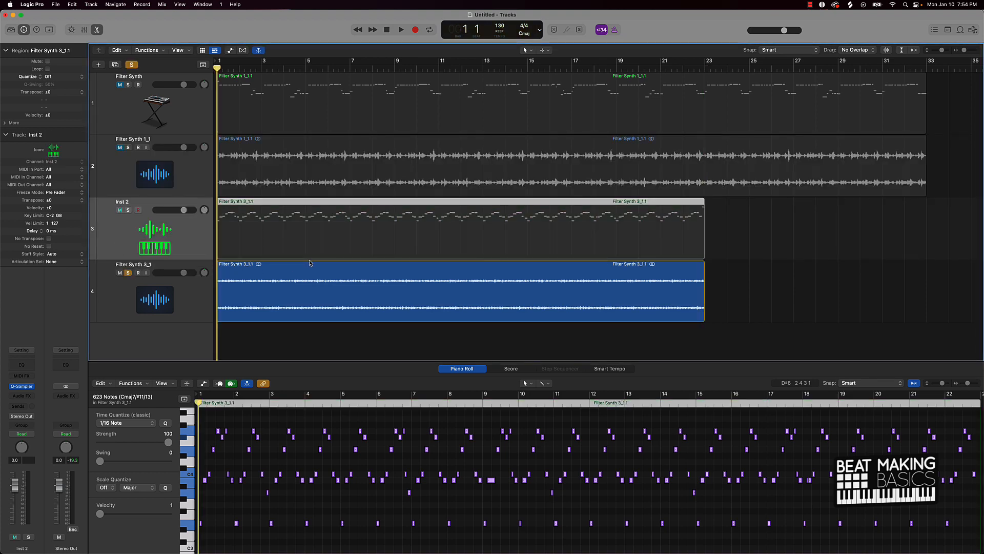
# Solo the Inst 2 MIDI region and quantize its notes to the current grid
pyautogui.click(400, 28)
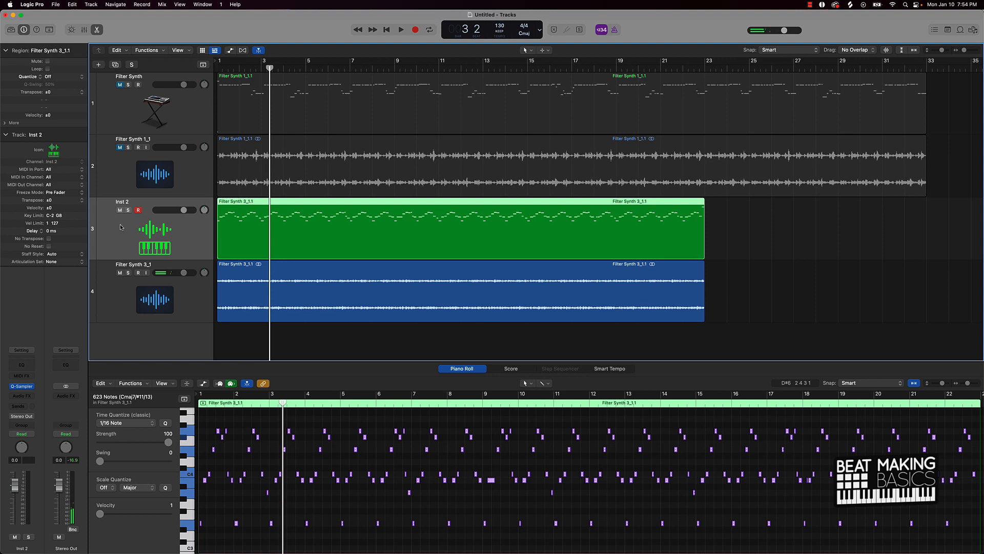
pyautogui.click(129, 209)
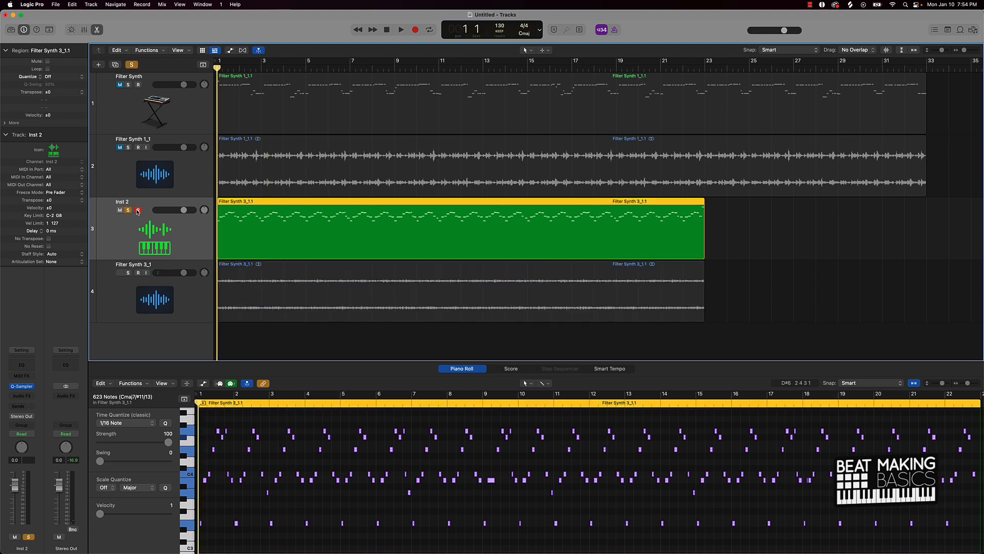
pyautogui.click(400, 30)
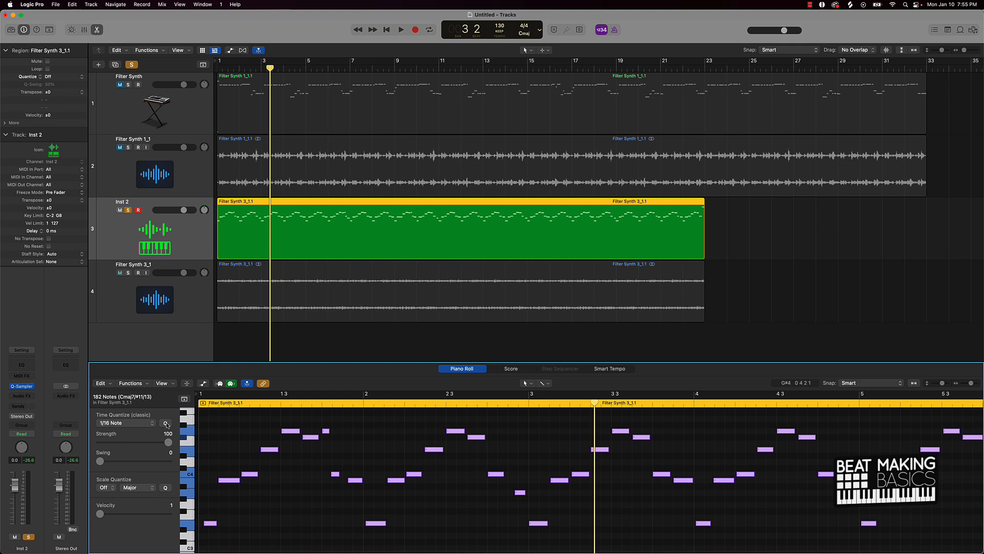
pyautogui.click(401, 29)
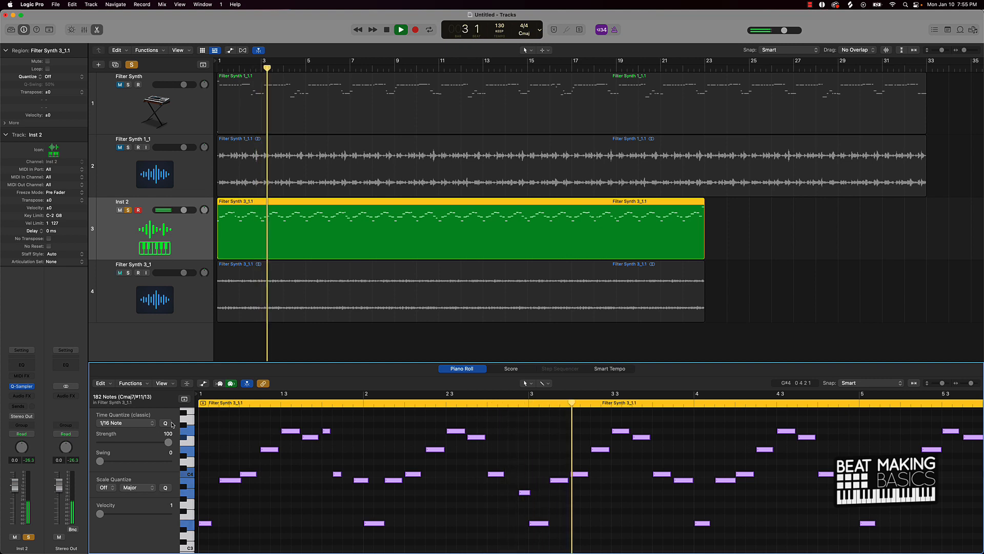
# Set Time Quantize to 1/8 Note and apply it to the Inst 2 notes
pyautogui.click(125, 422)
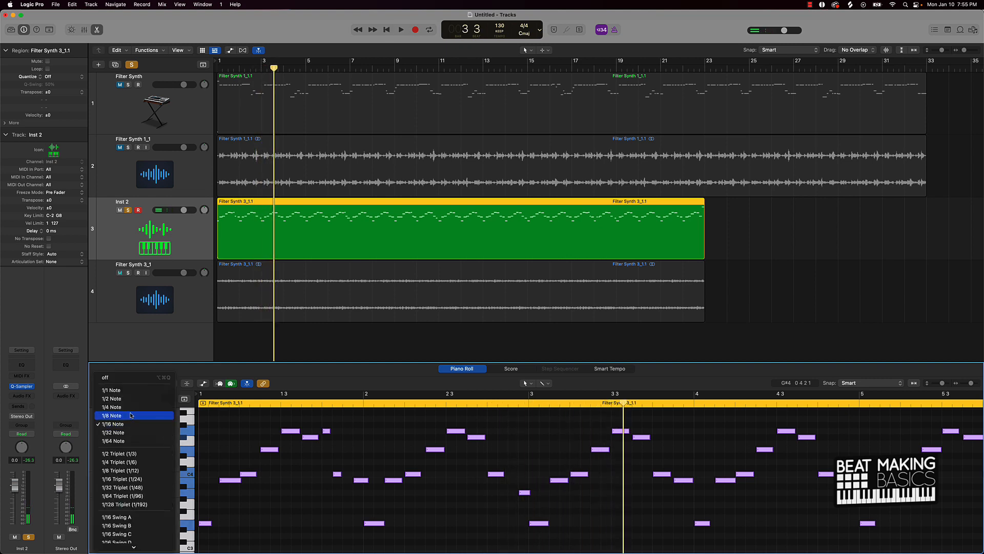
pyautogui.click(111, 415)
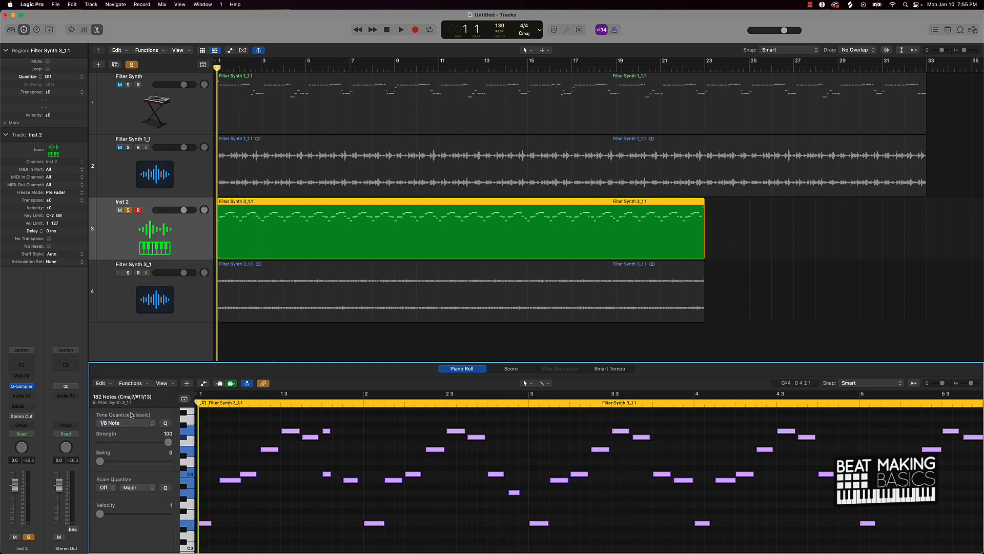
pyautogui.click(401, 29)
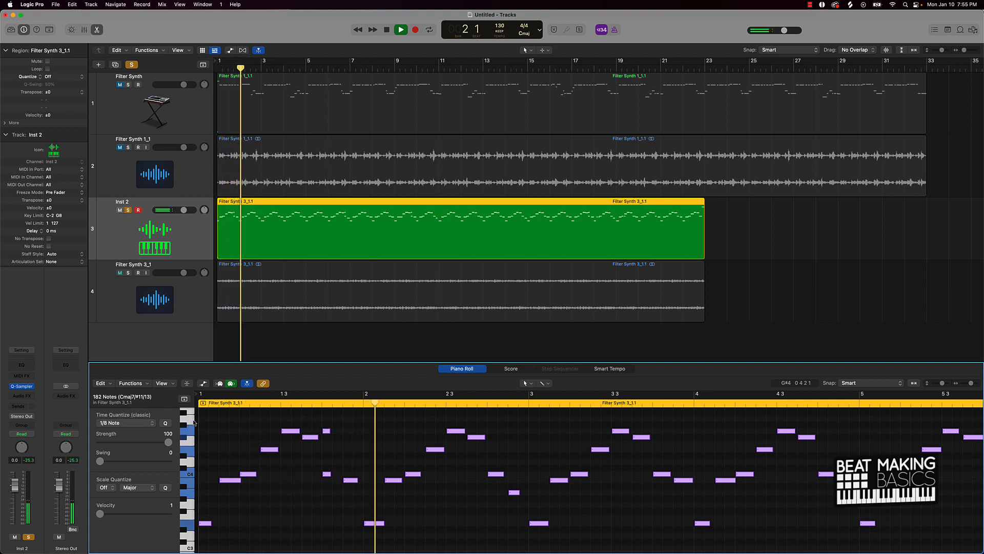